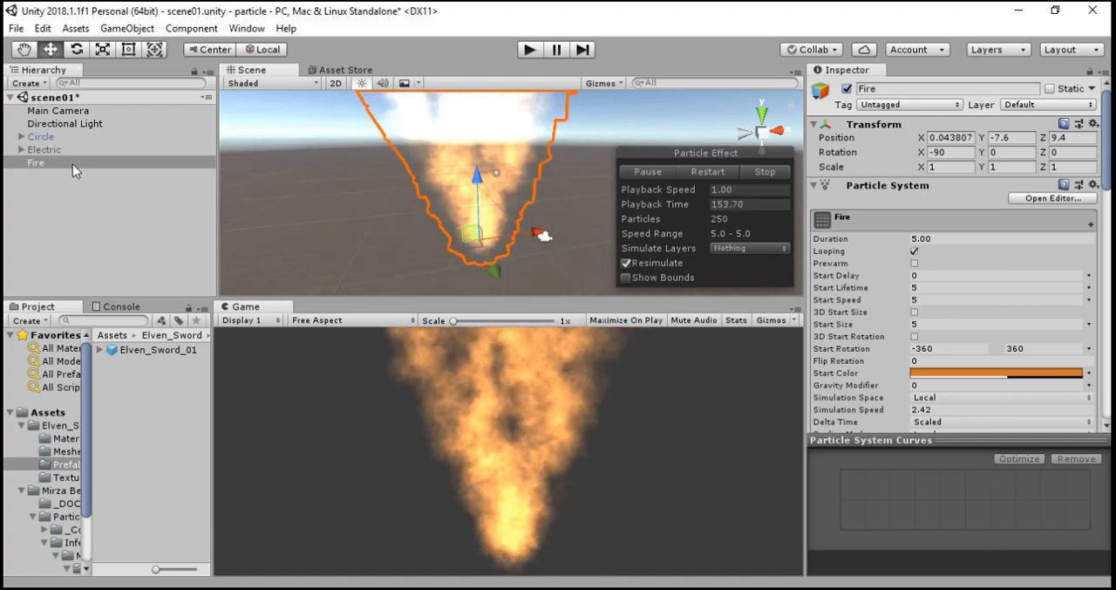
Step: Deactivate the old Fire object, add a new Particle System, and rename it 'Fire'
left_click(37, 162)
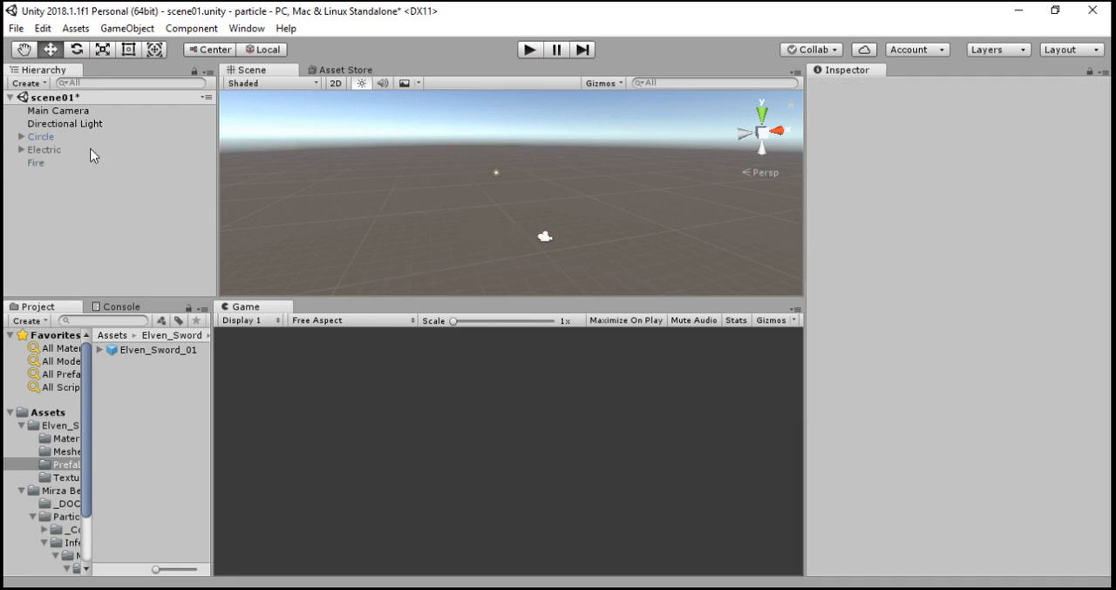
left_click(127, 28)
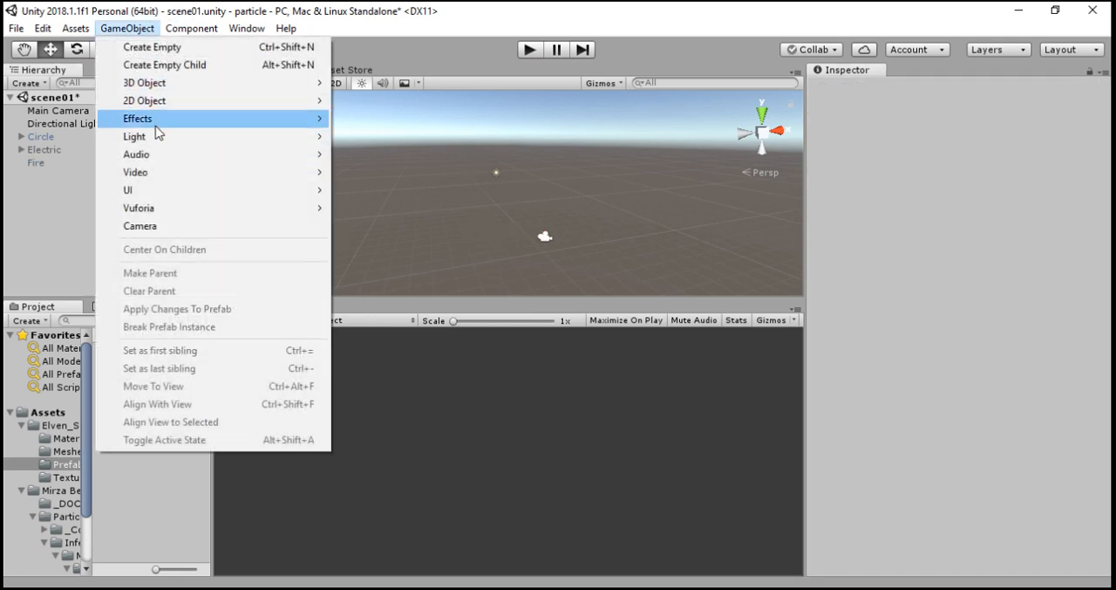
mouse_move(135, 136)
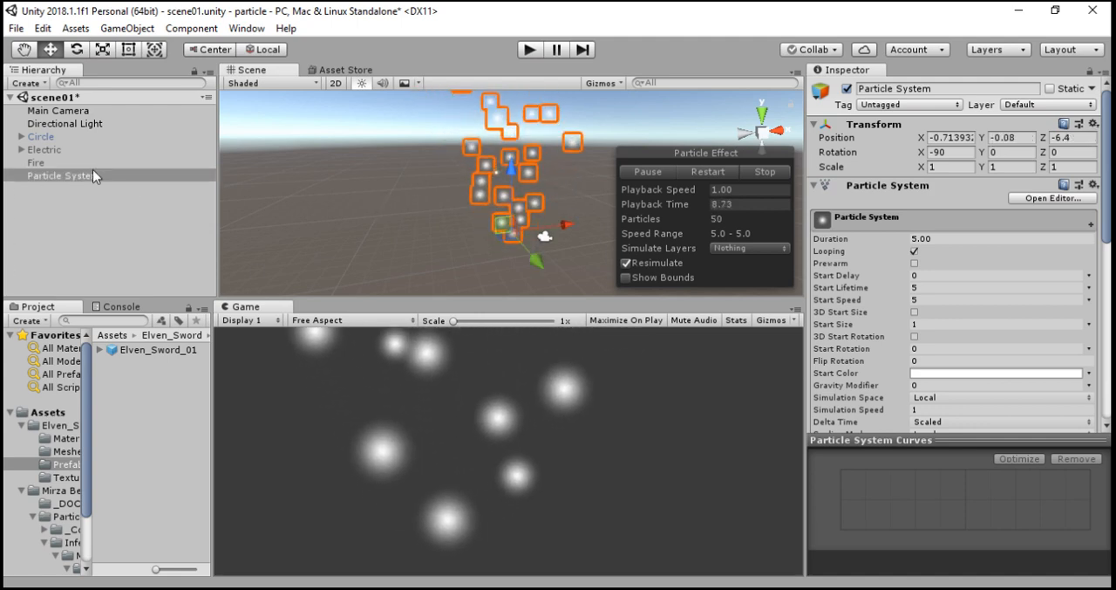
double_click(63, 175)
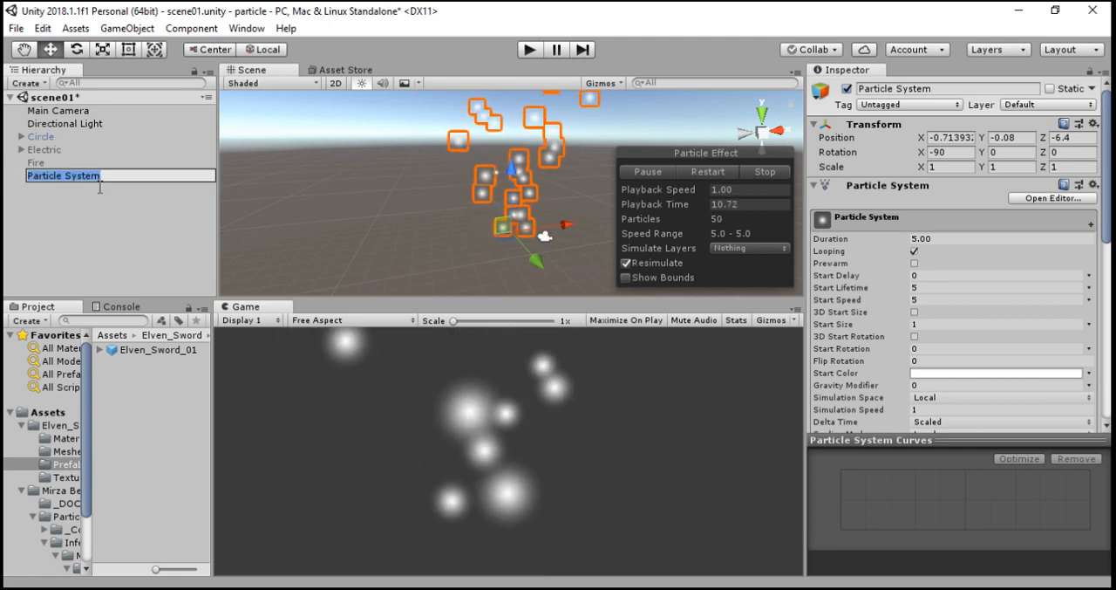
type("Fire")
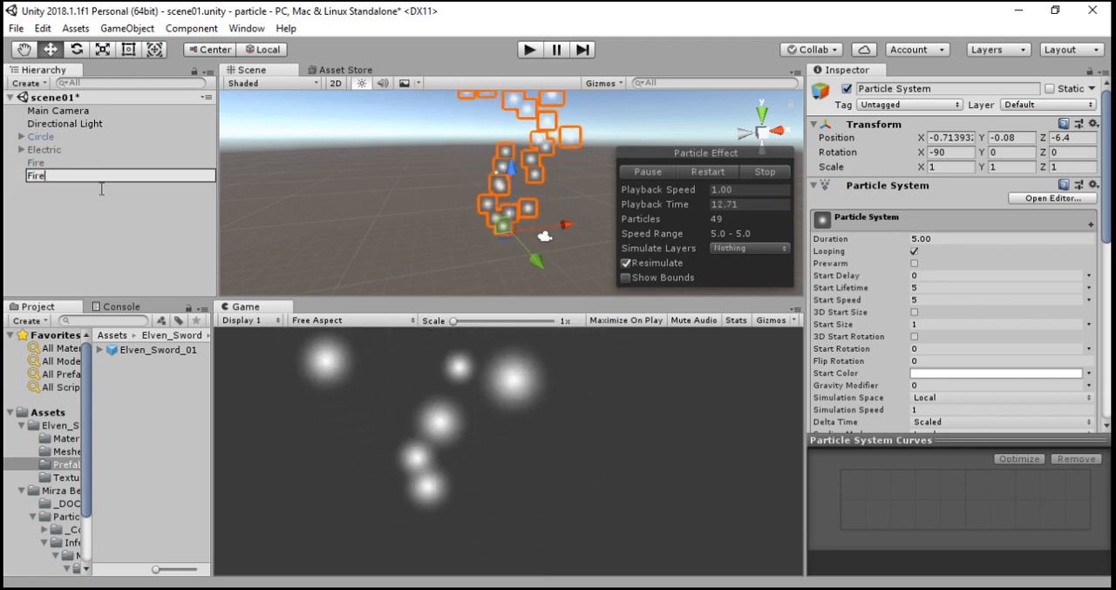
key("Return")
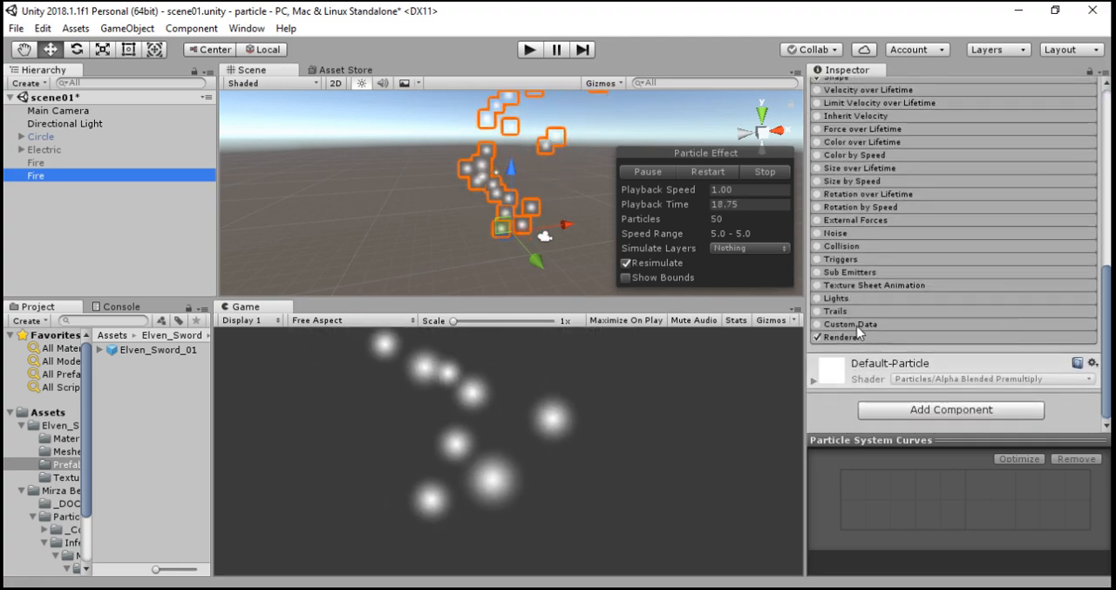
Step: Assign the Smoke material in the Fire particle system's Renderer module
left_click(842, 336)
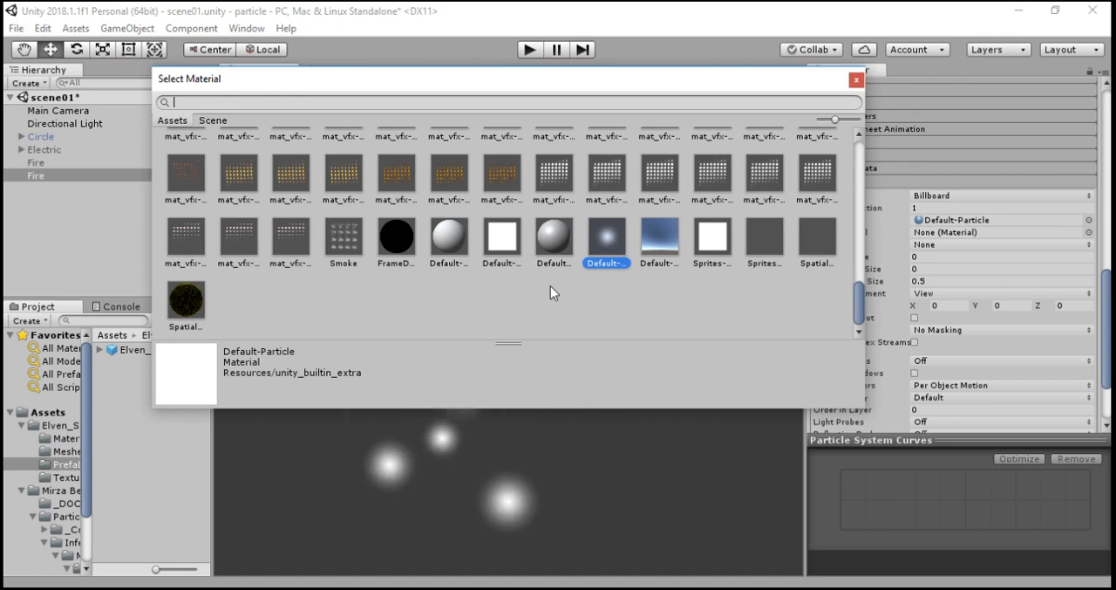
mouse_move(348, 246)
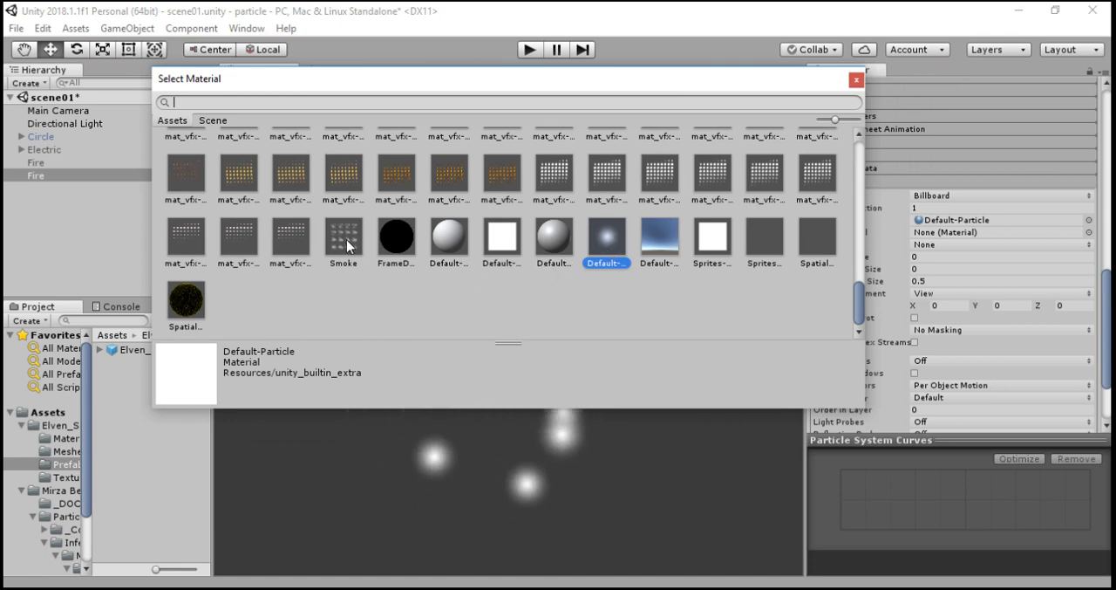
left_click(343, 240)
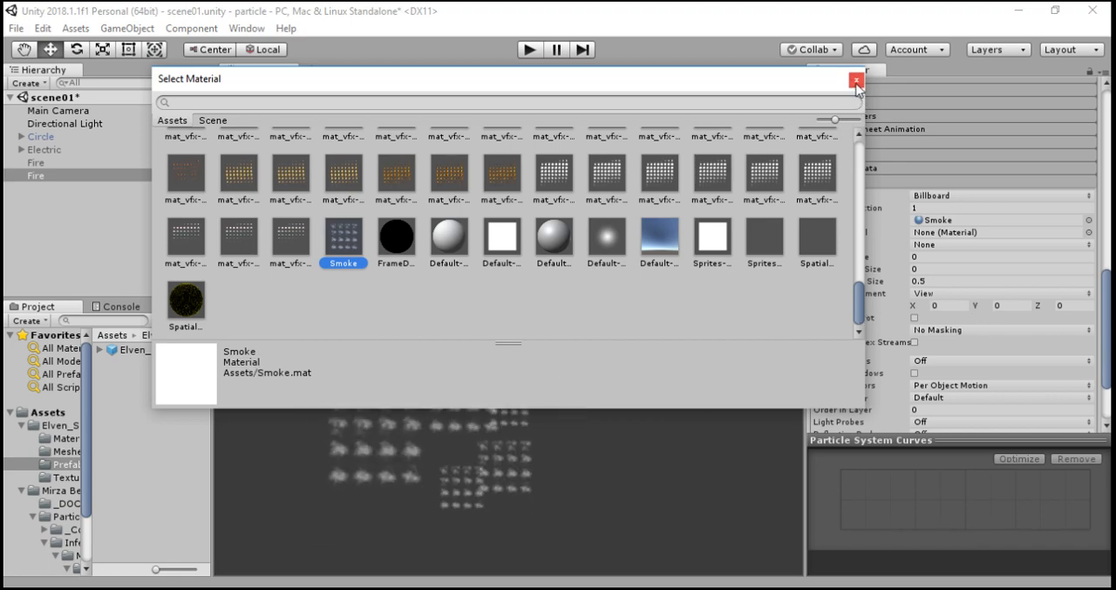
left_click(856, 79)
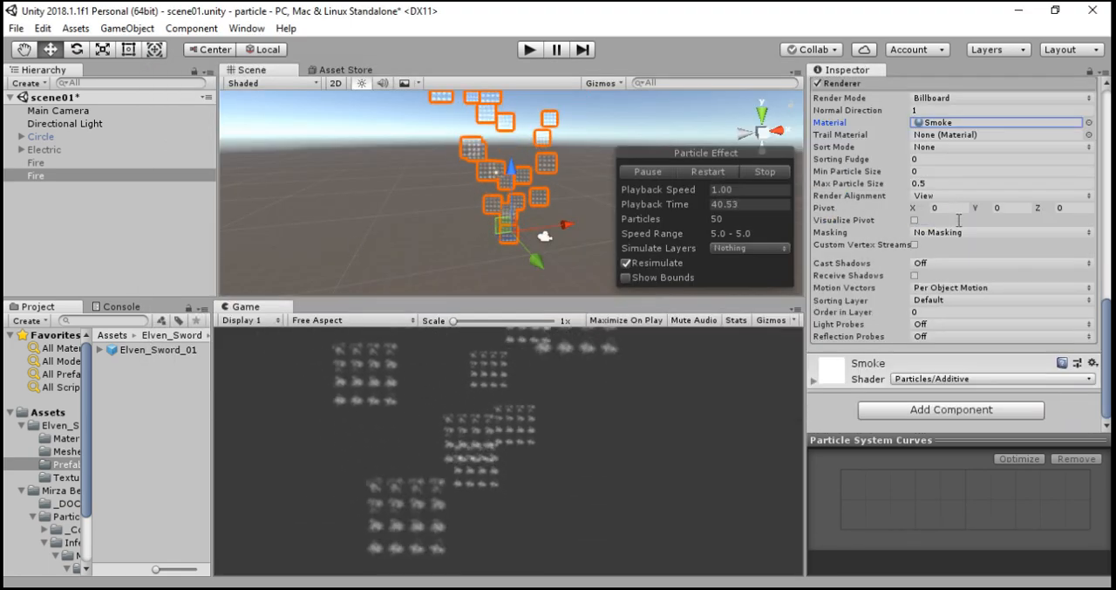
left_click(814, 379)
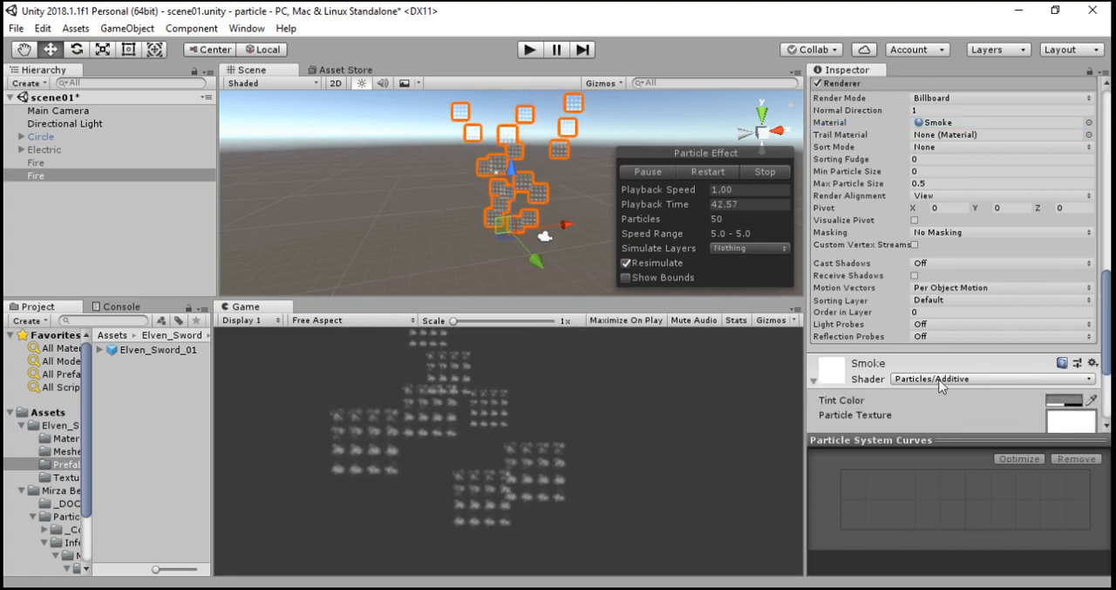
left_click(990, 378)
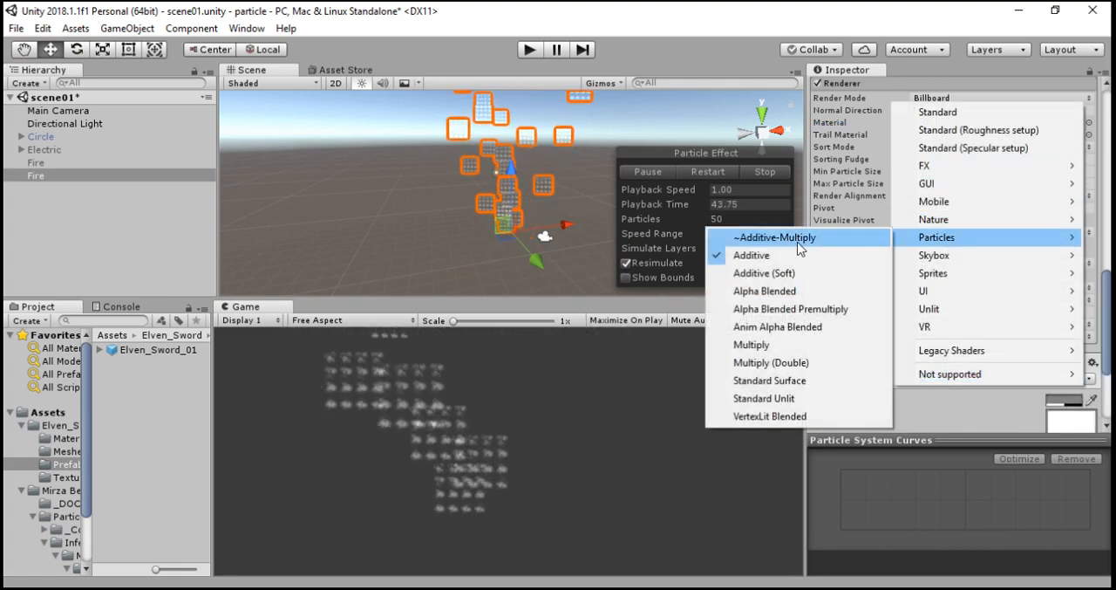
left_click(751, 255)
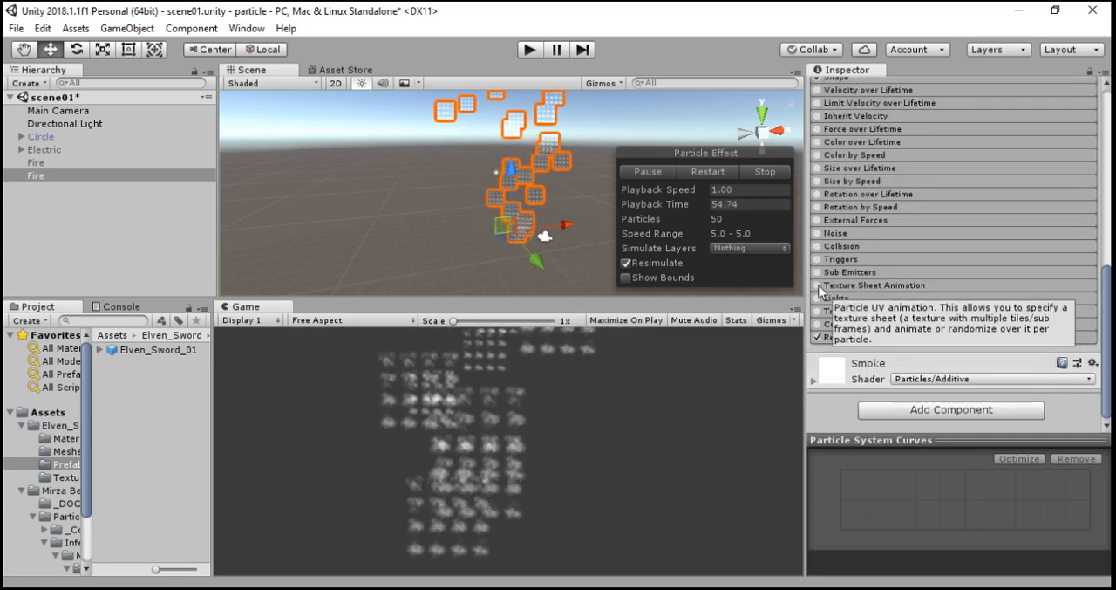
Step: Enable the Texture Sheet Animation module on the Fire particles
left_click(818, 285)
type("4")
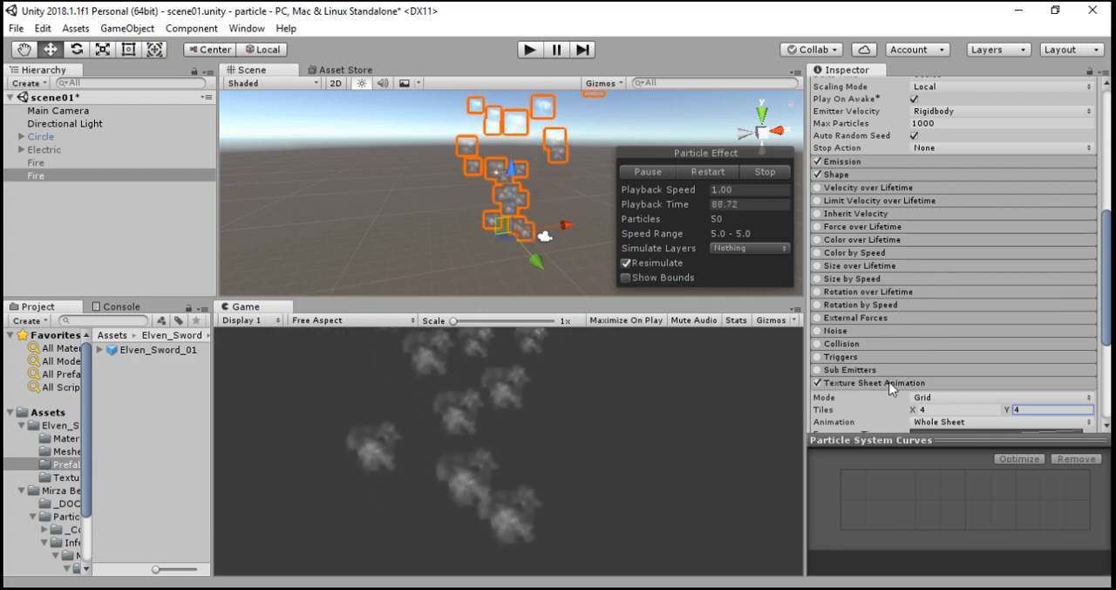
Step: Scroll the Inspector up to the main Particle System settings and Start Size
scroll("up", 3)
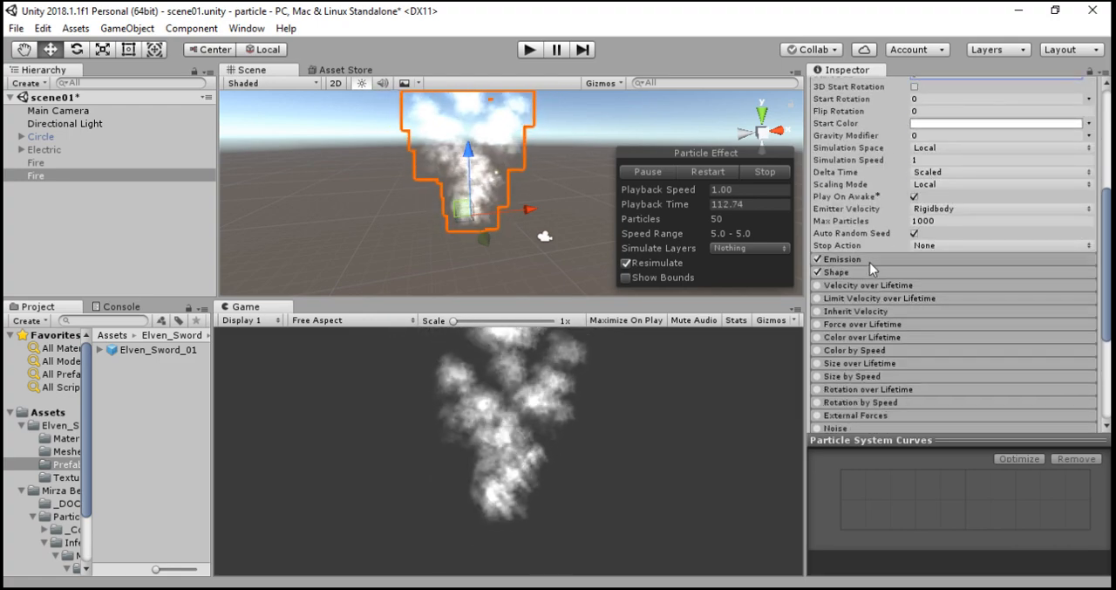
Step: Expand Emission and set Rate over Time to 50 particles per second
left_click(838, 258)
type("1")
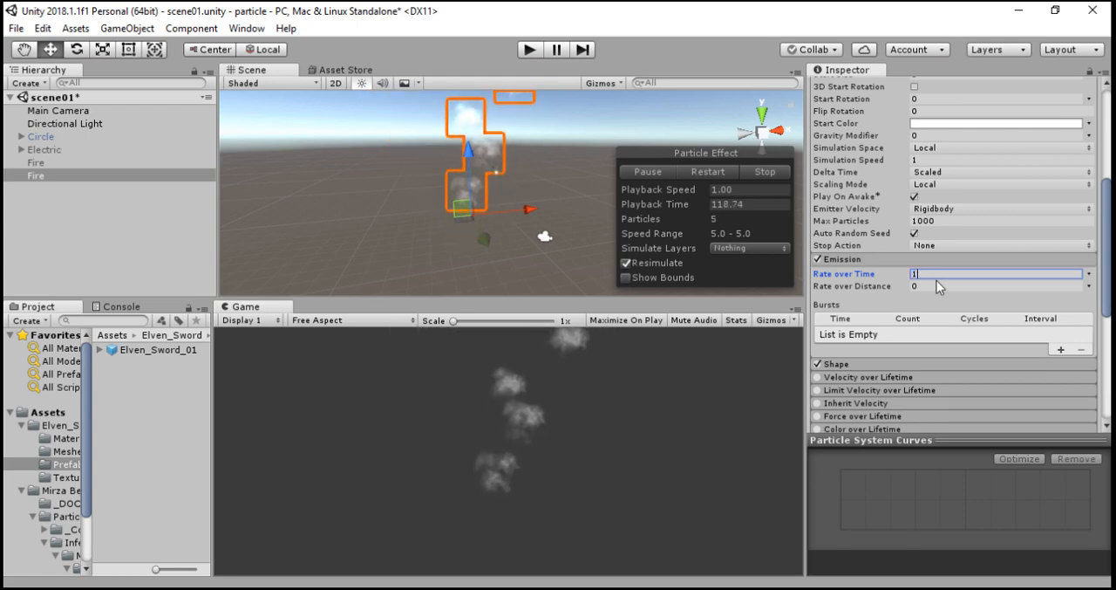
type("5")
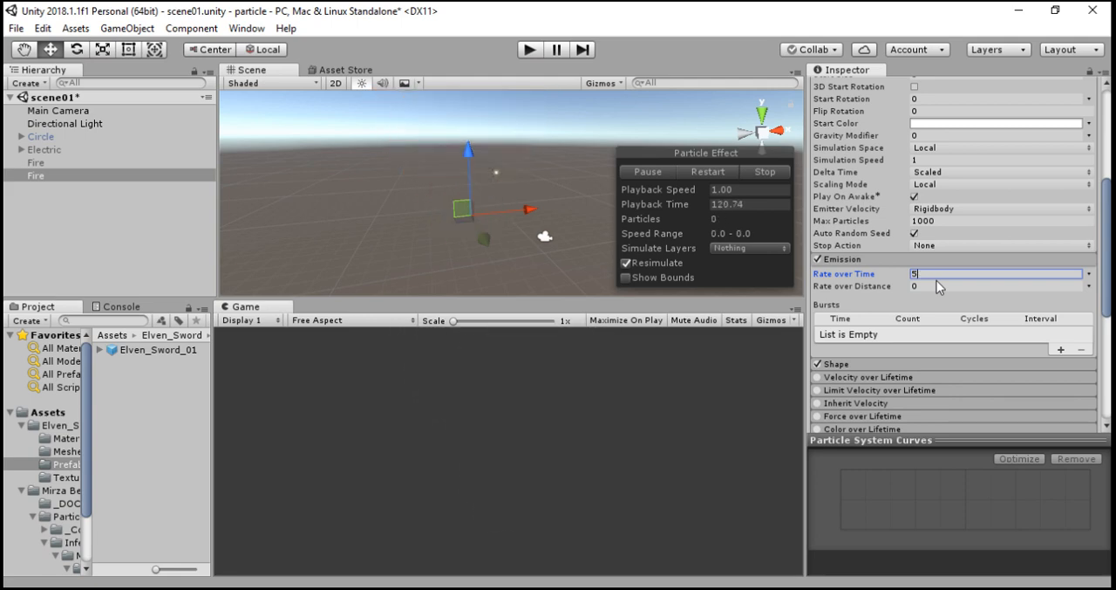
type("25")
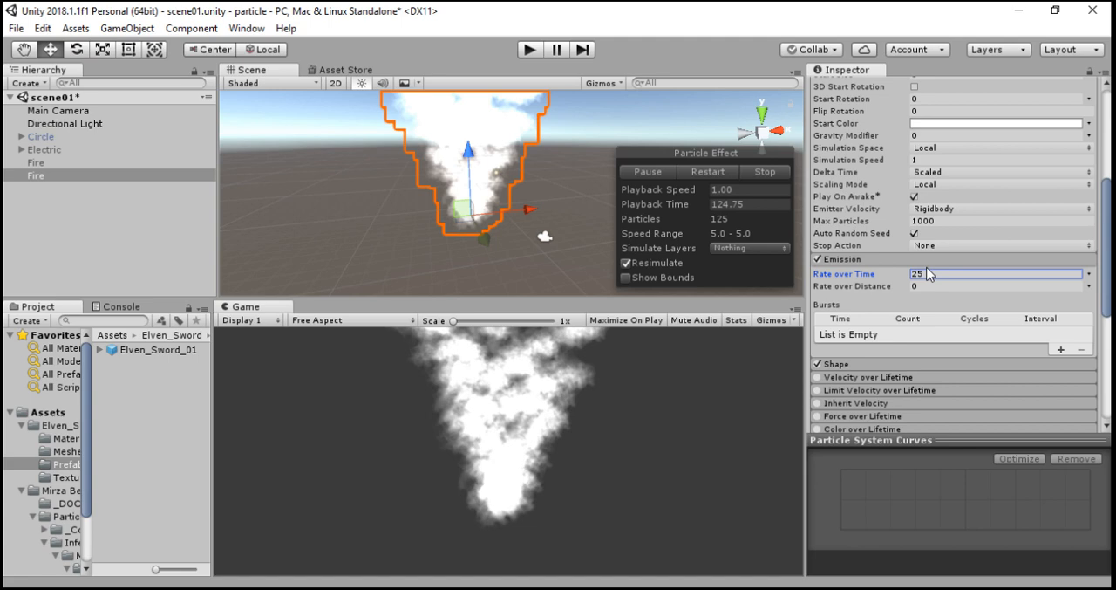
type("50")
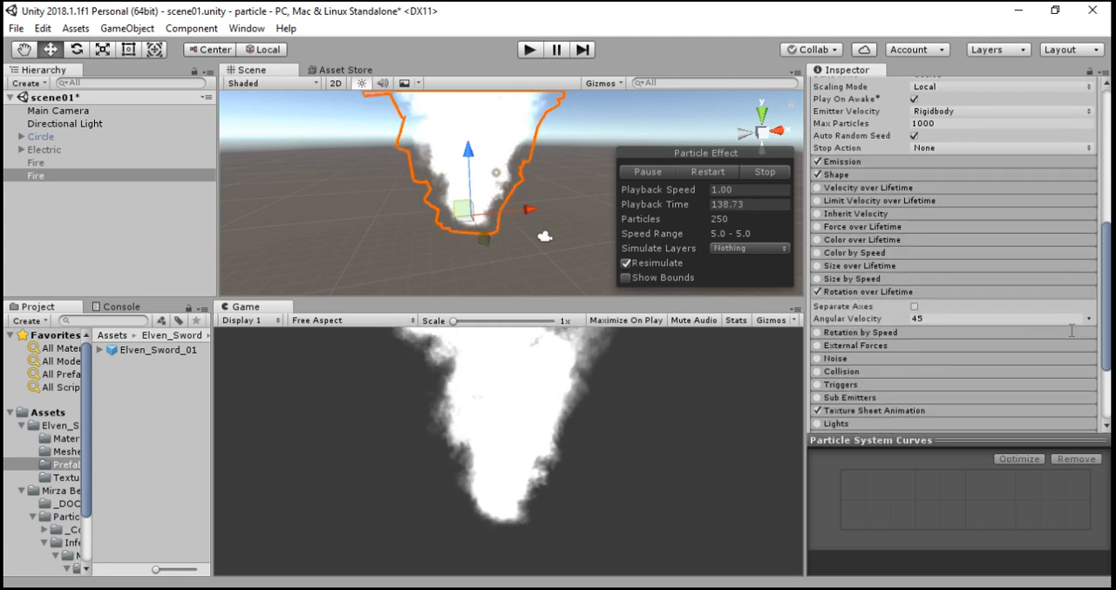
Step: Enable Separate Axes in Rotation over Lifetime and enter 180 for Z
left_click(915, 306)
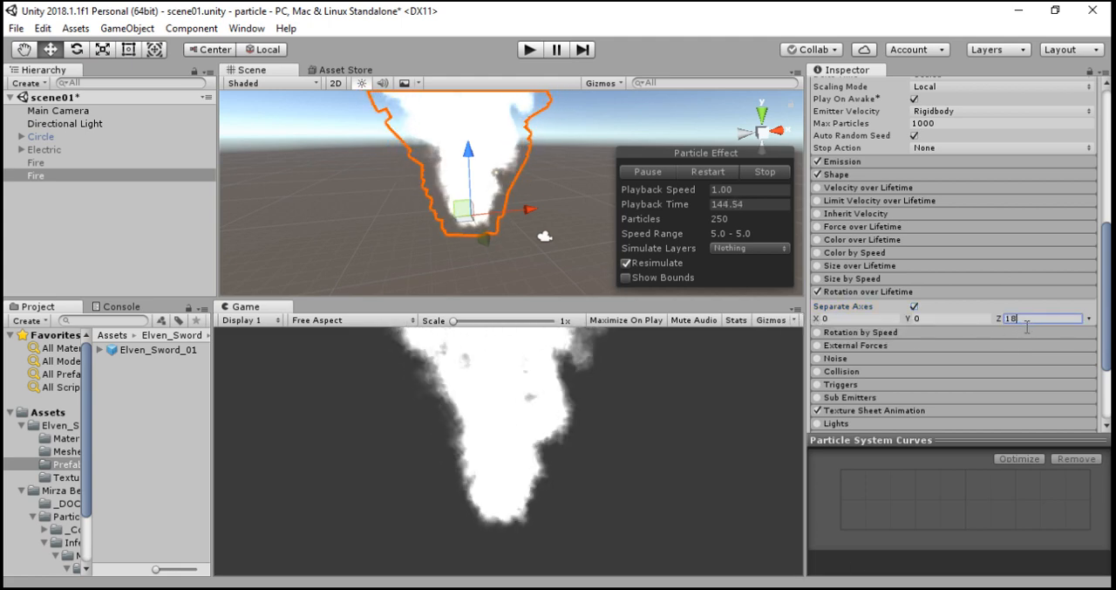
type("180")
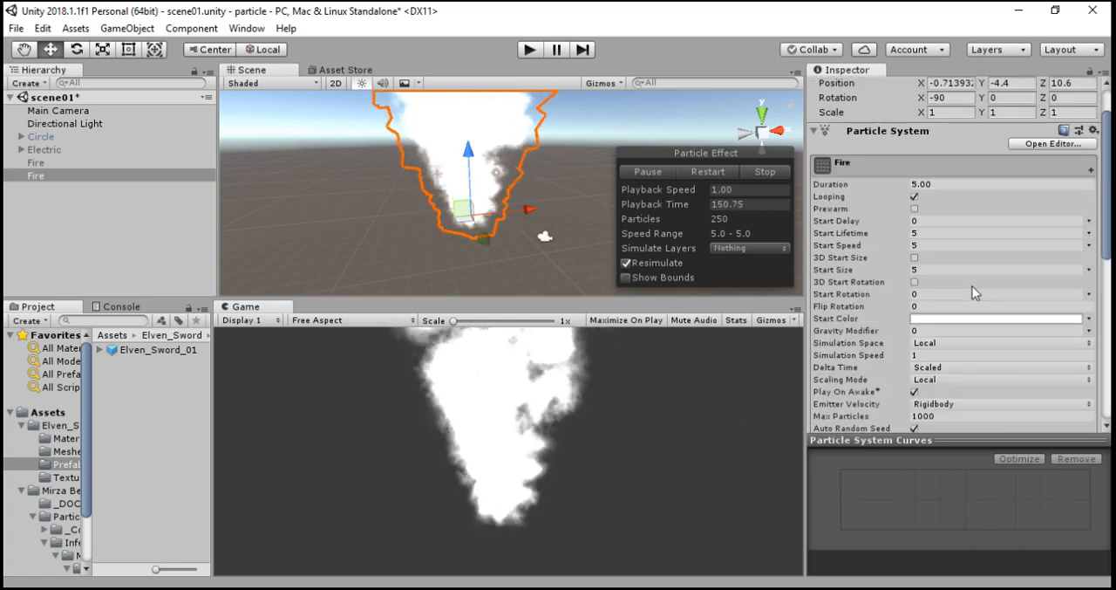
Step: Set Fire's Start Color to orange CD8041 in the colour picker
left_click(998, 220)
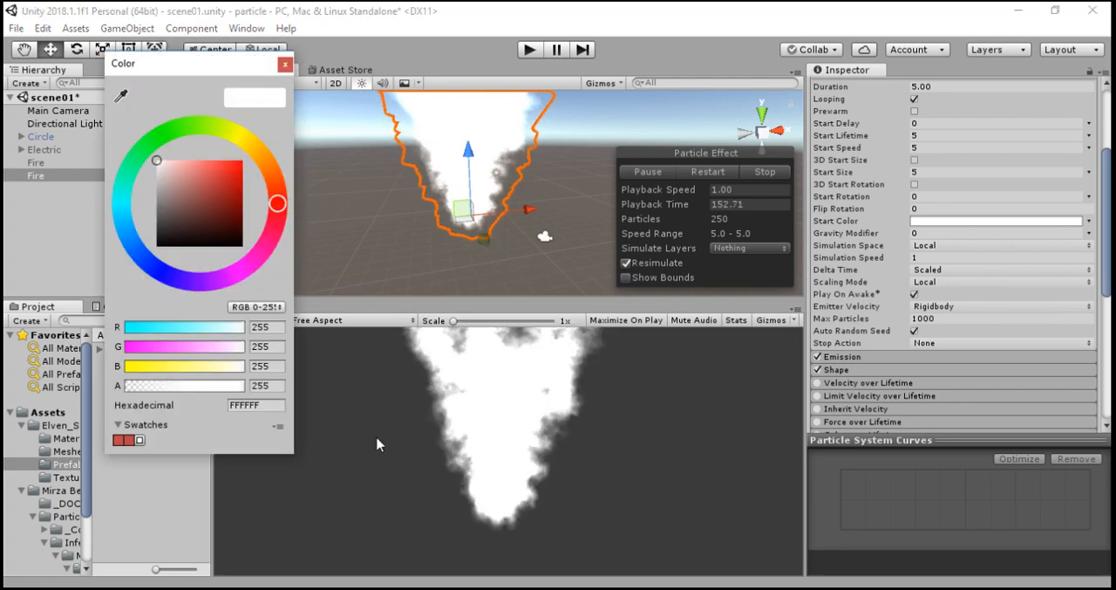
left_click_drag(198, 63, 916, 50)
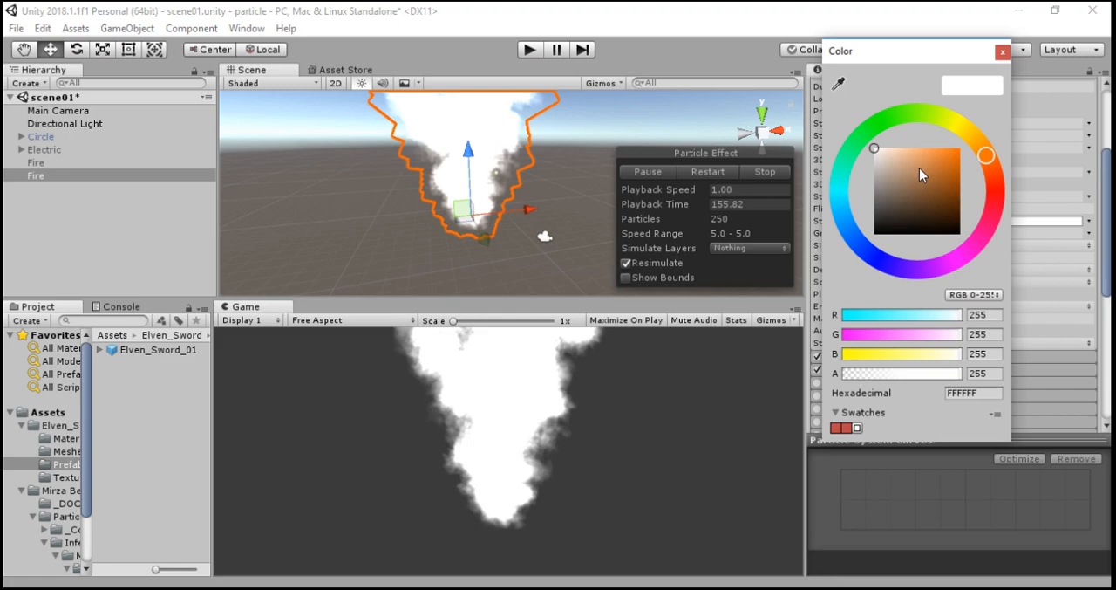
left_click(933, 165)
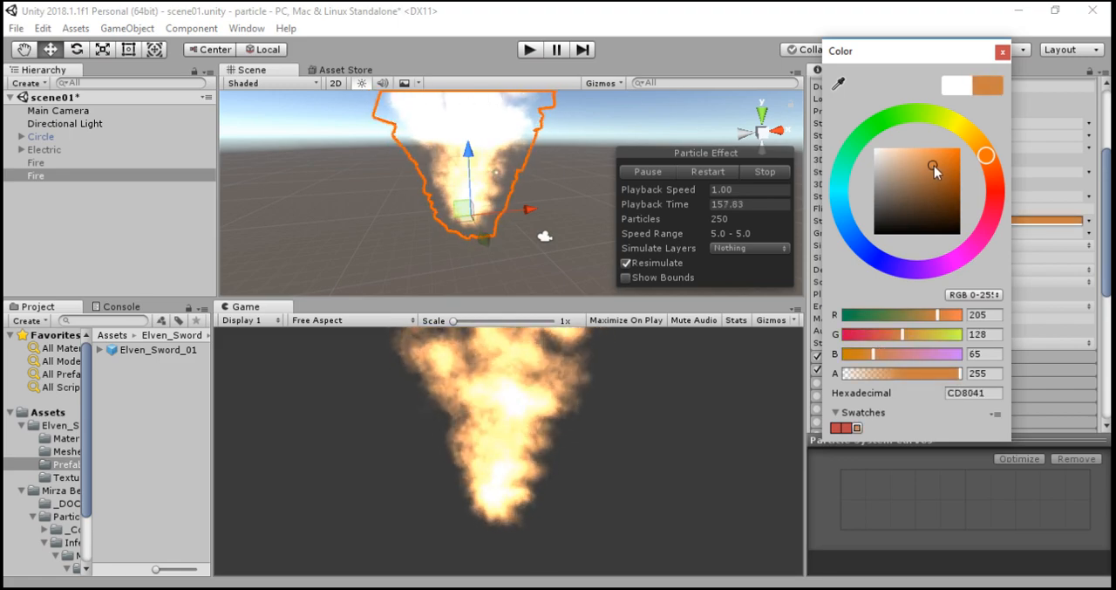